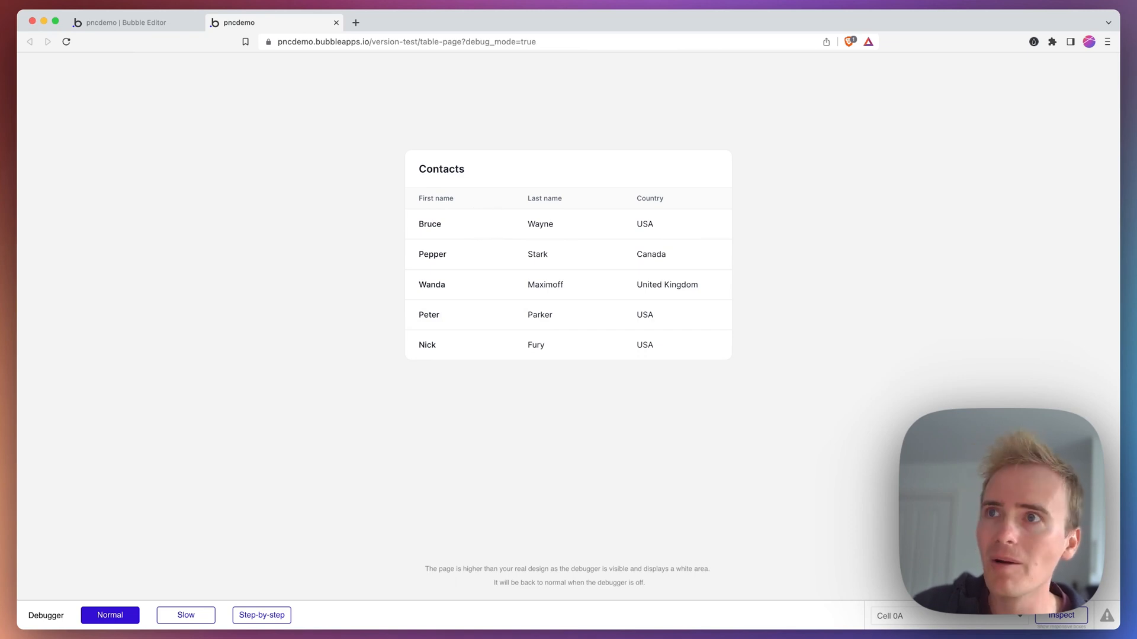
mouse_move(512, 213)
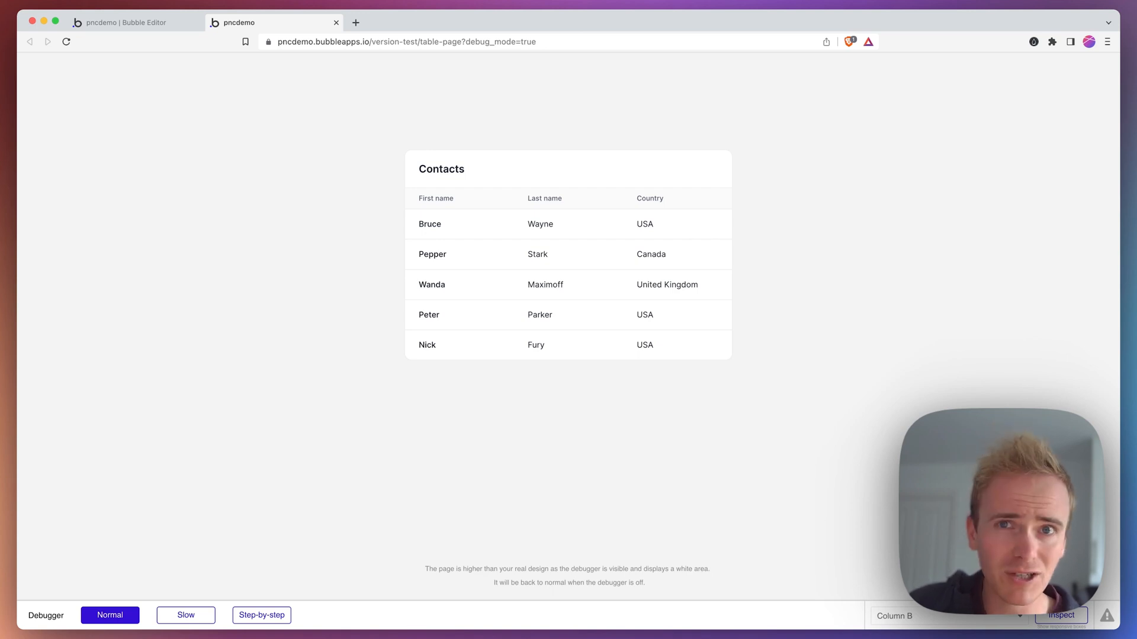
Step: Insert a fa-sort icon into the First name header cell and set its size to 25 px
left_click(127, 23)
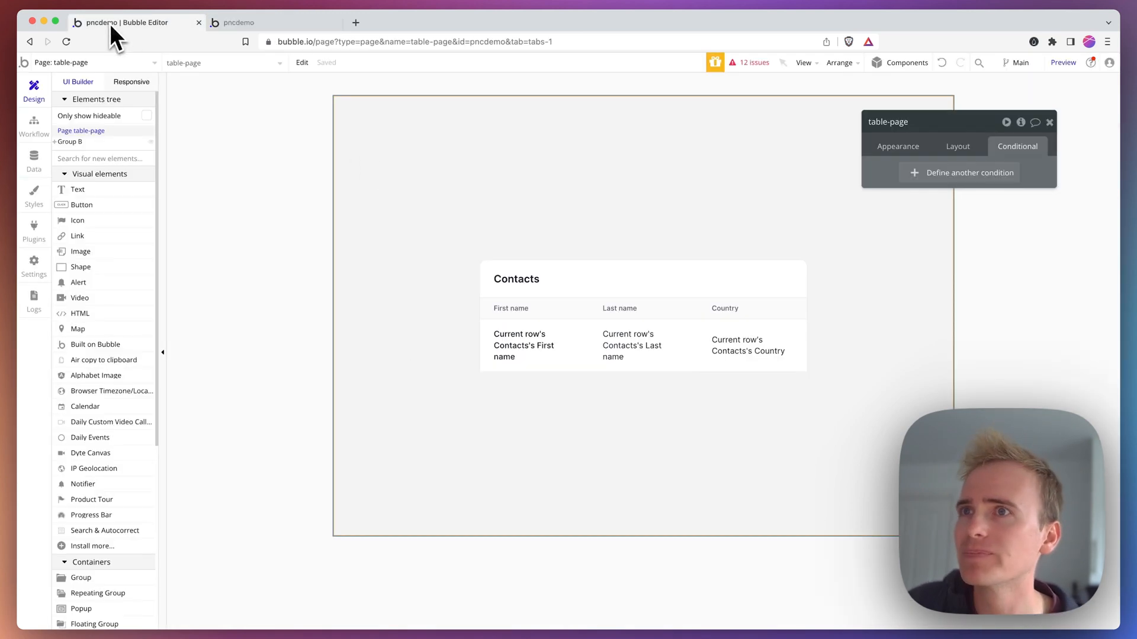
left_click(533, 308)
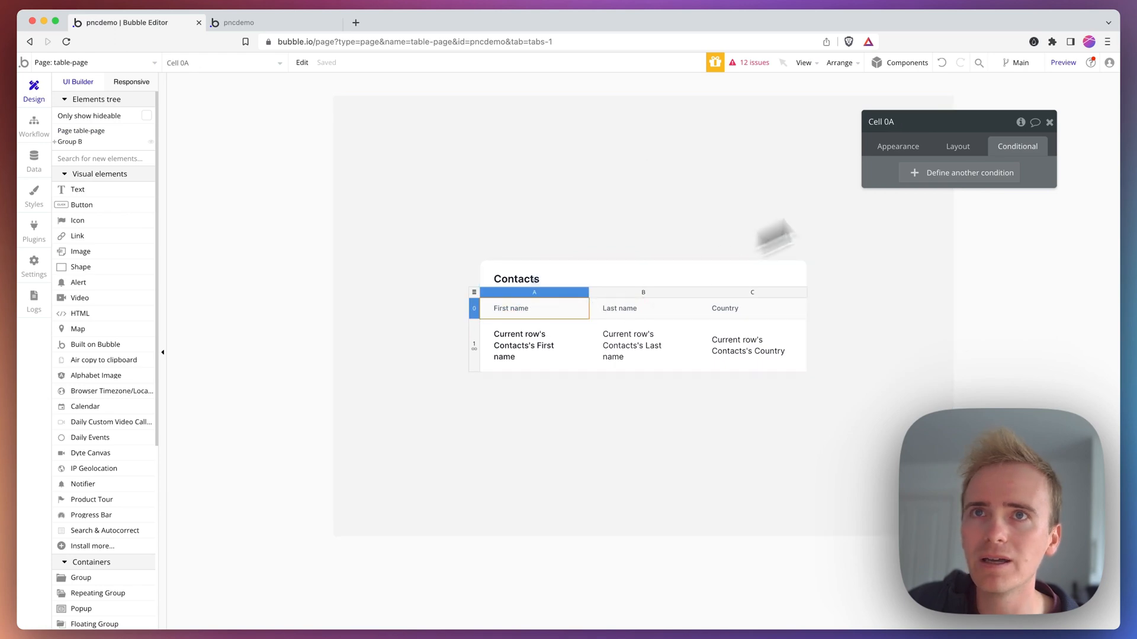
left_click(897, 147)
type("arro")
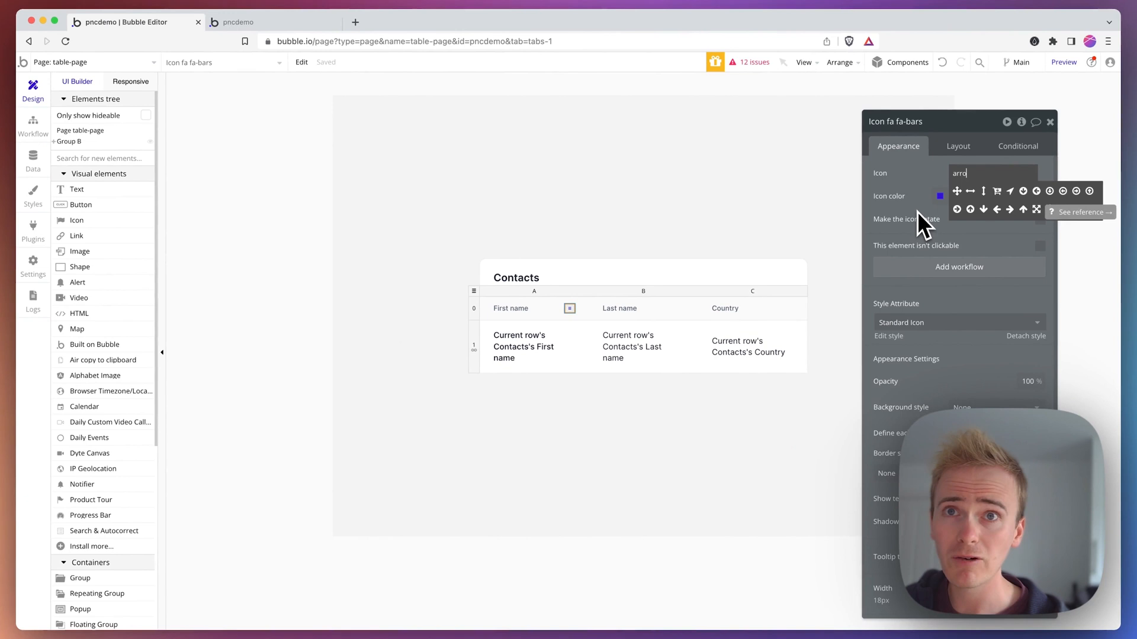
mouse_move(936, 222)
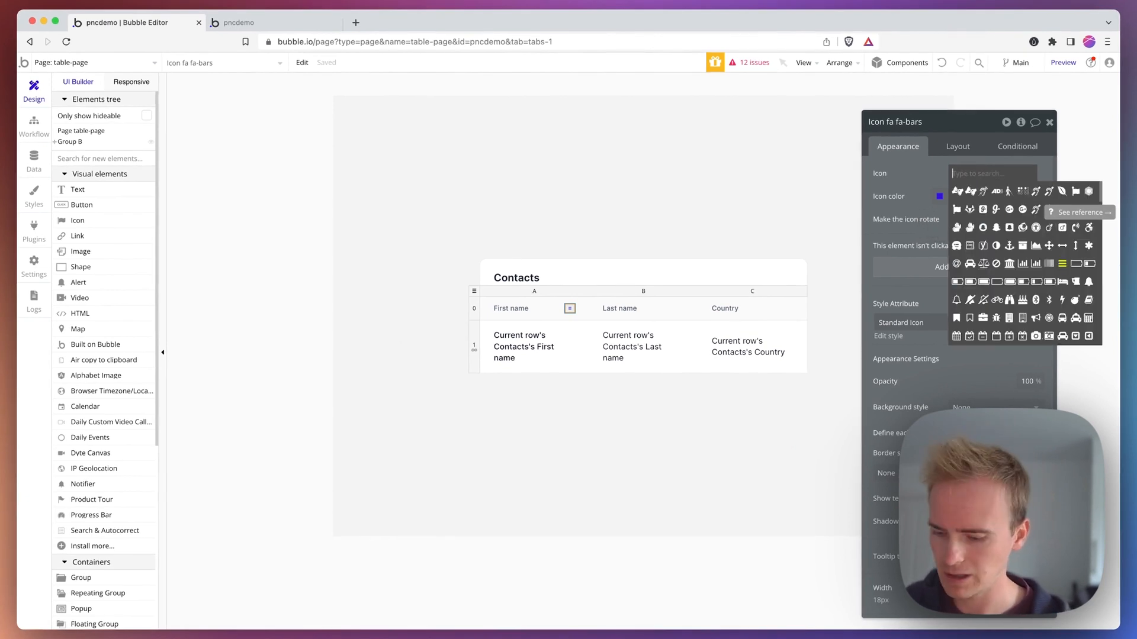
type("up")
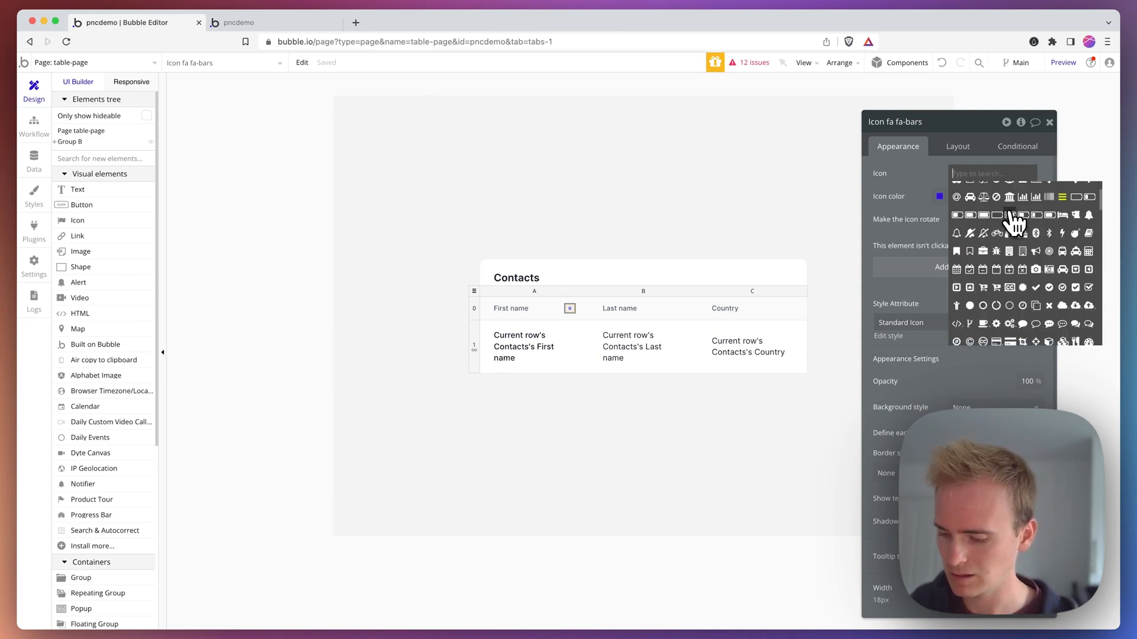
type("sort")
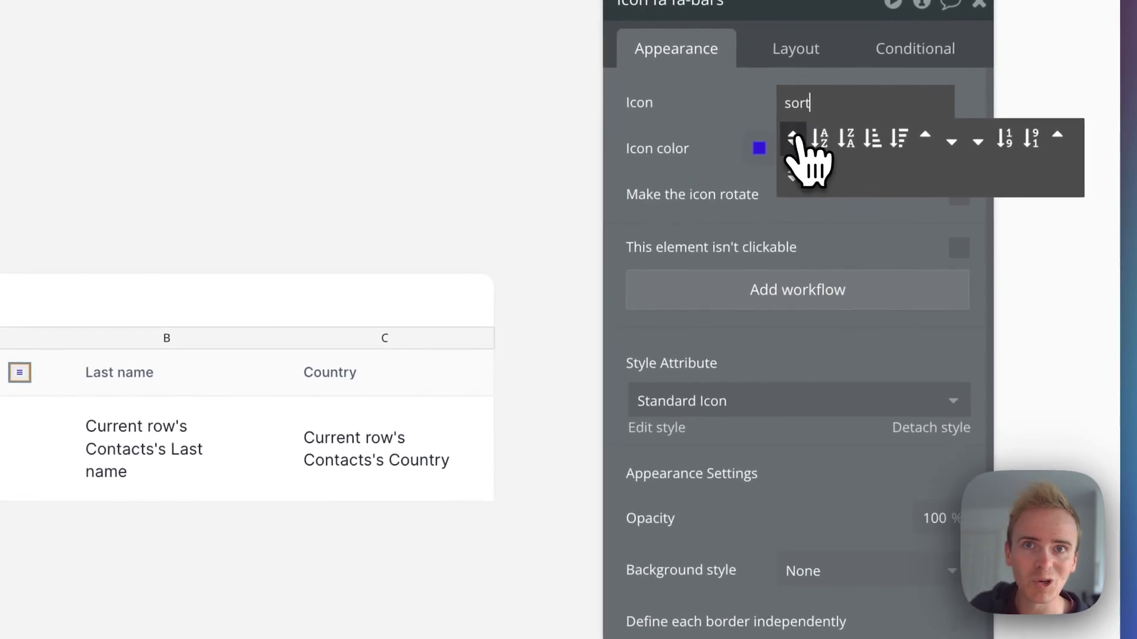
left_click(799, 140)
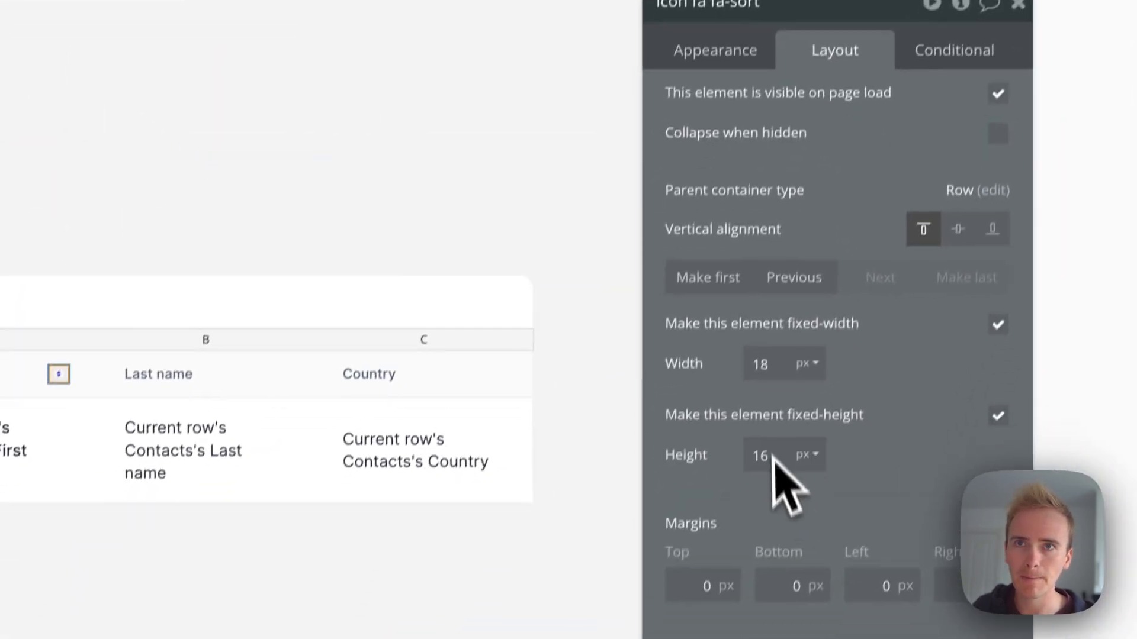
type("25")
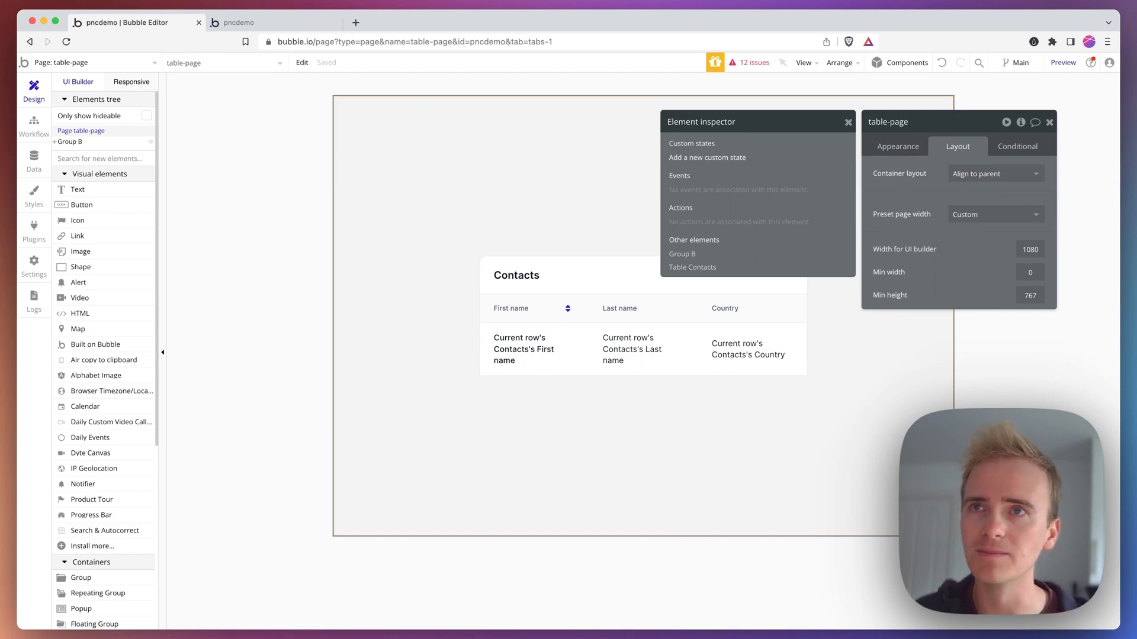
Step: Create a page custom state named Column index of type number
left_click(707, 158)
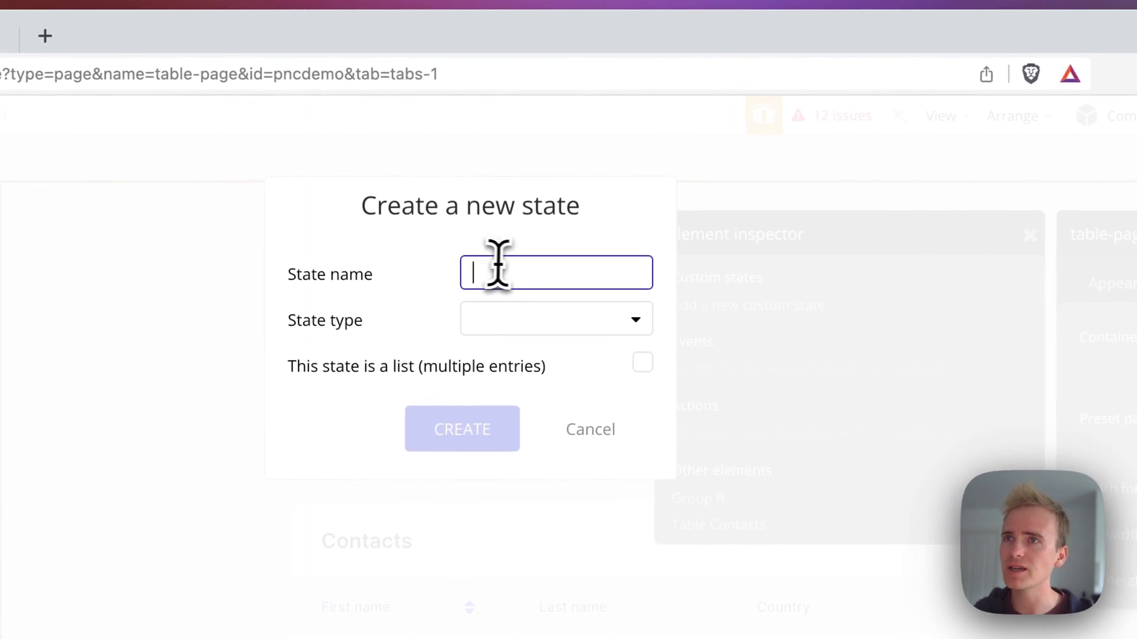
type("Colunm")
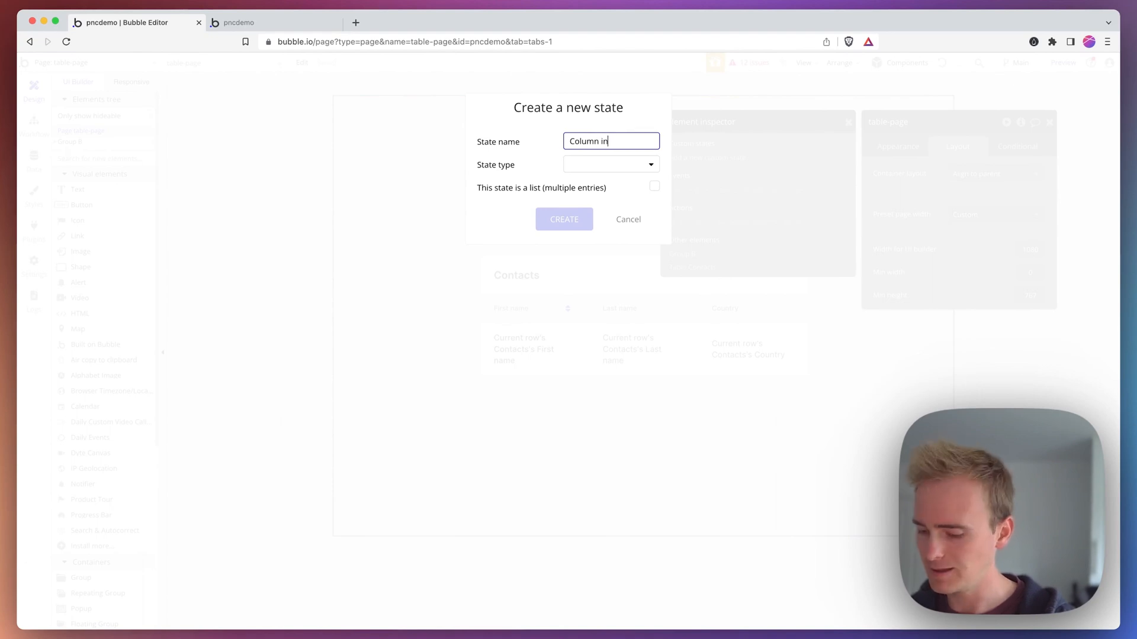
left_click(611, 163)
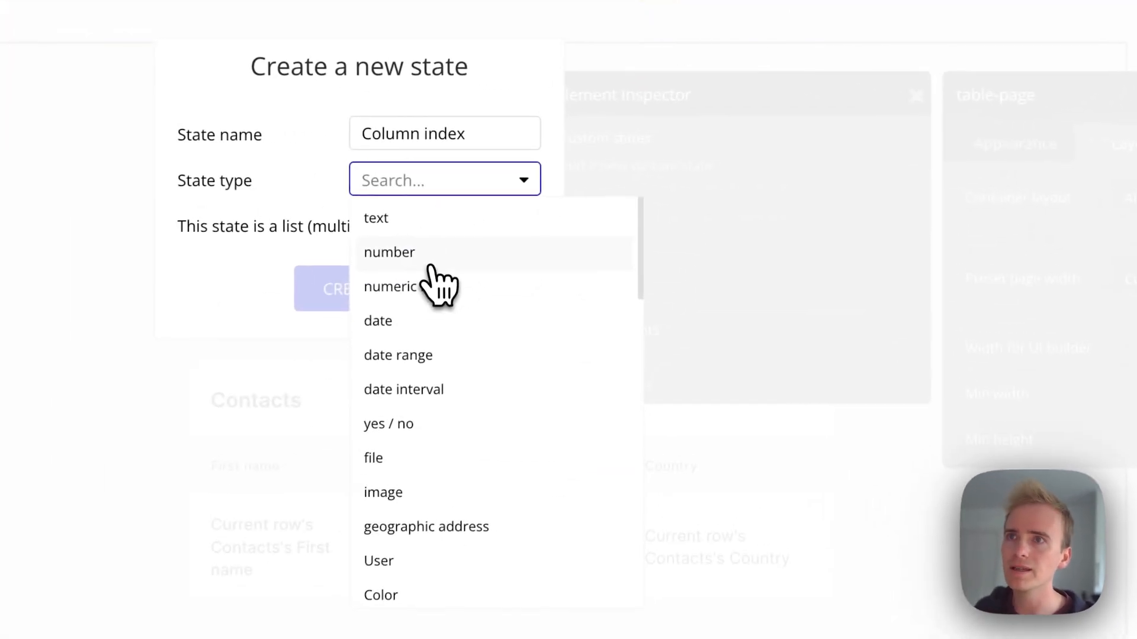
left_click(388, 252)
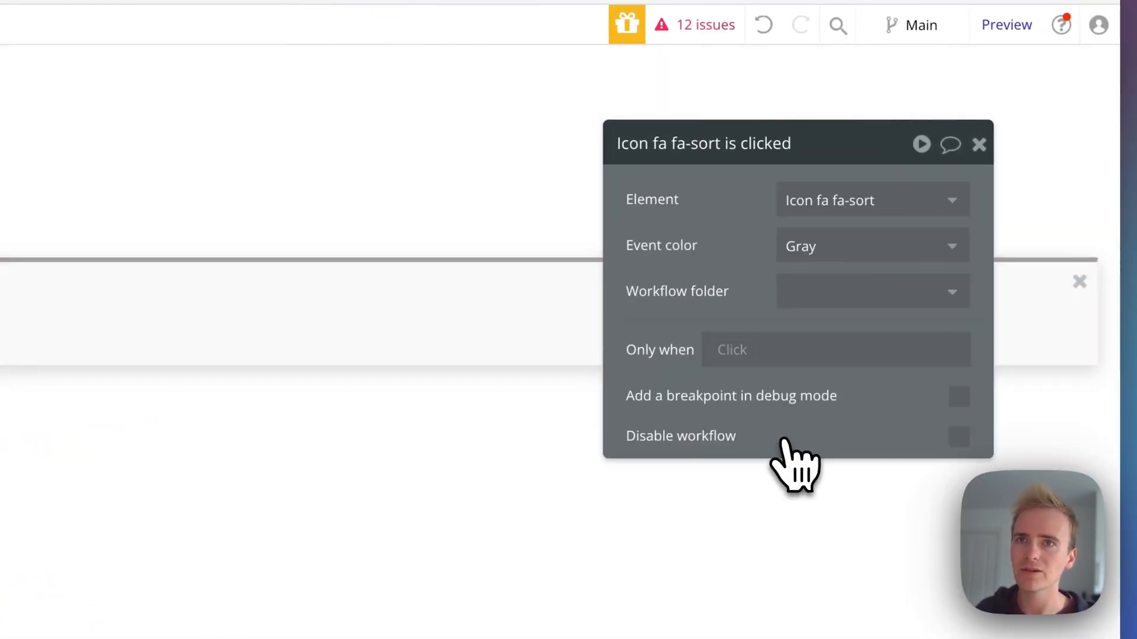
Step: Add a Set state action on the icon's click, targeting table-page's Column index state
left_click(978, 144)
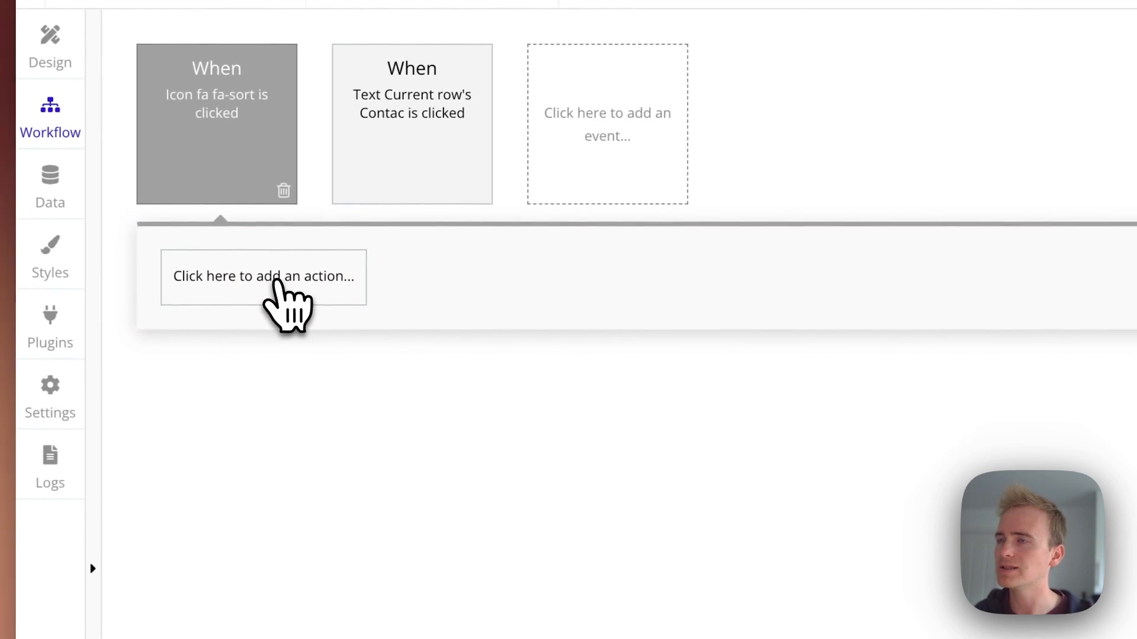
type("ste")
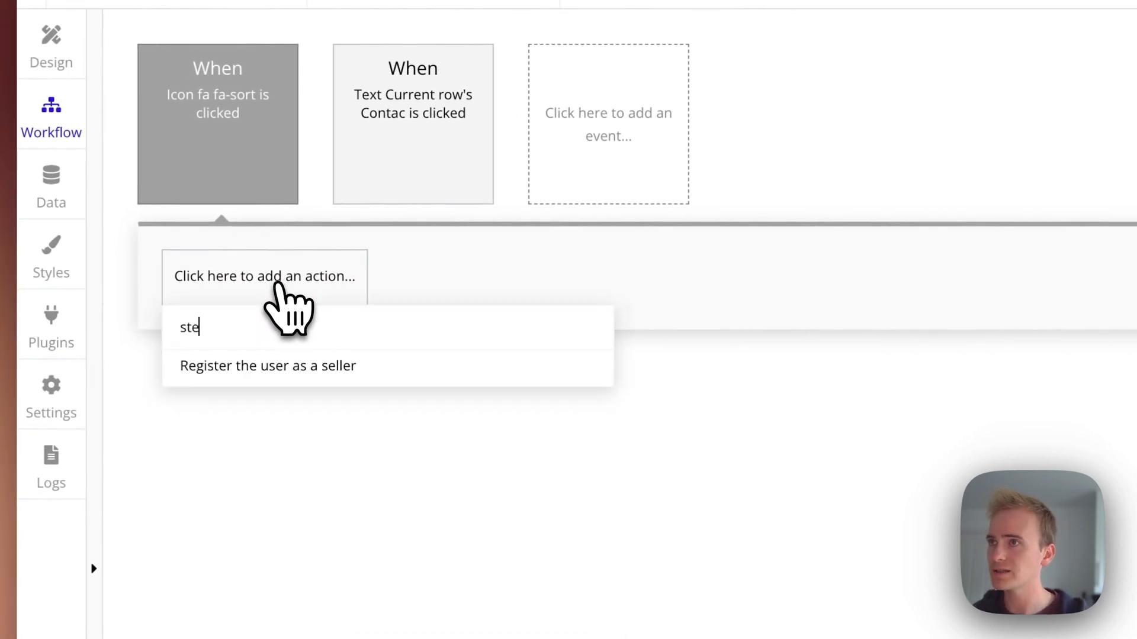
type("set sta")
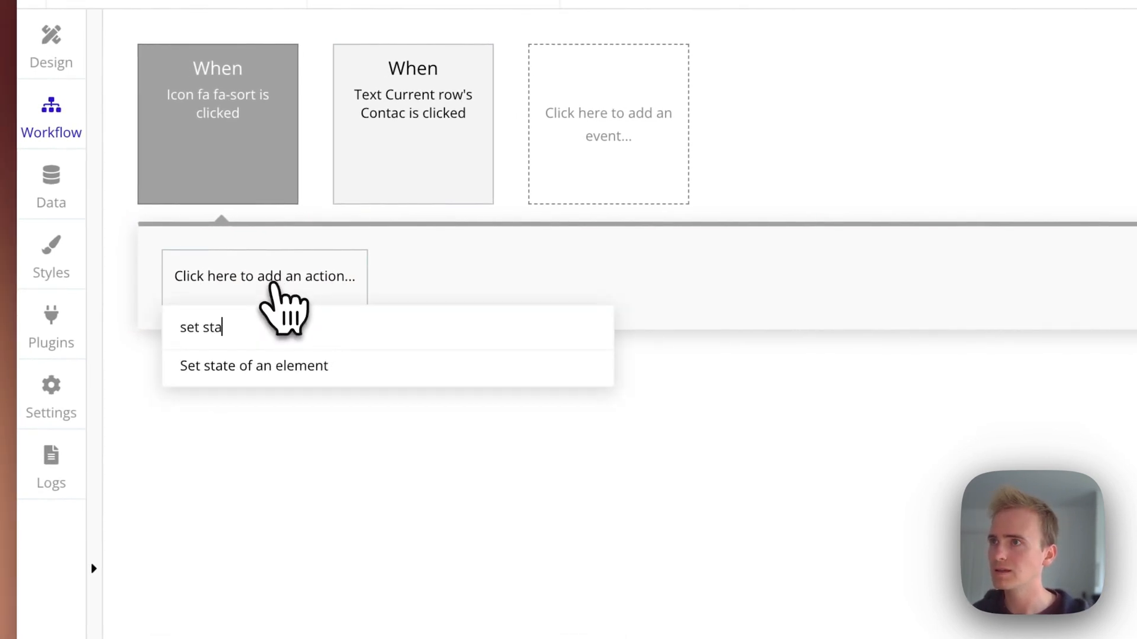
left_click(253, 366)
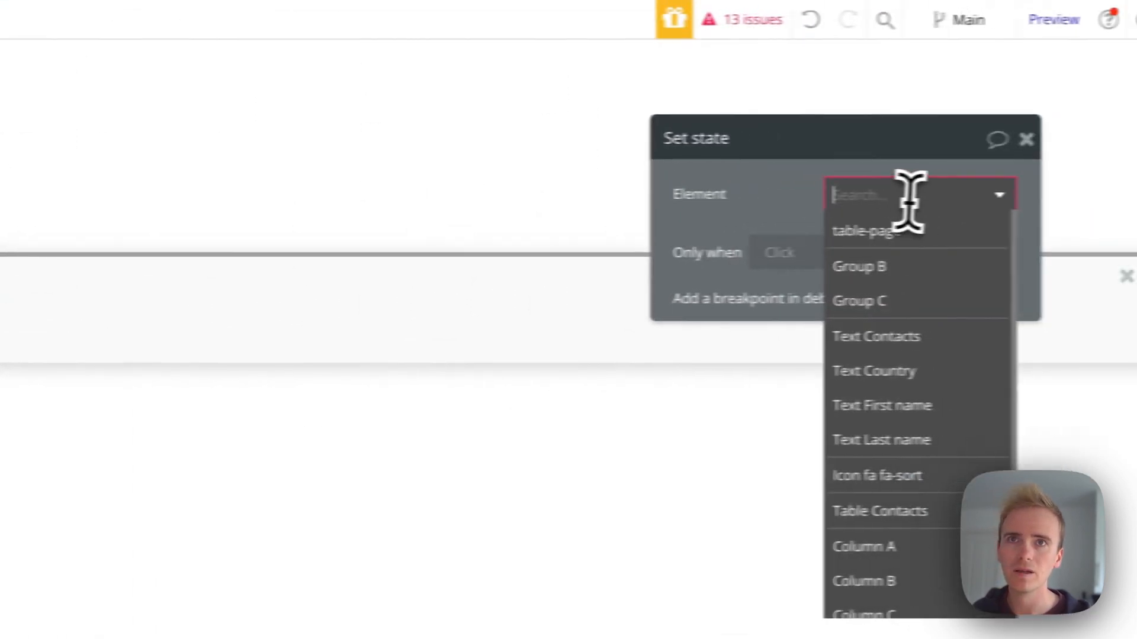
left_click(864, 229)
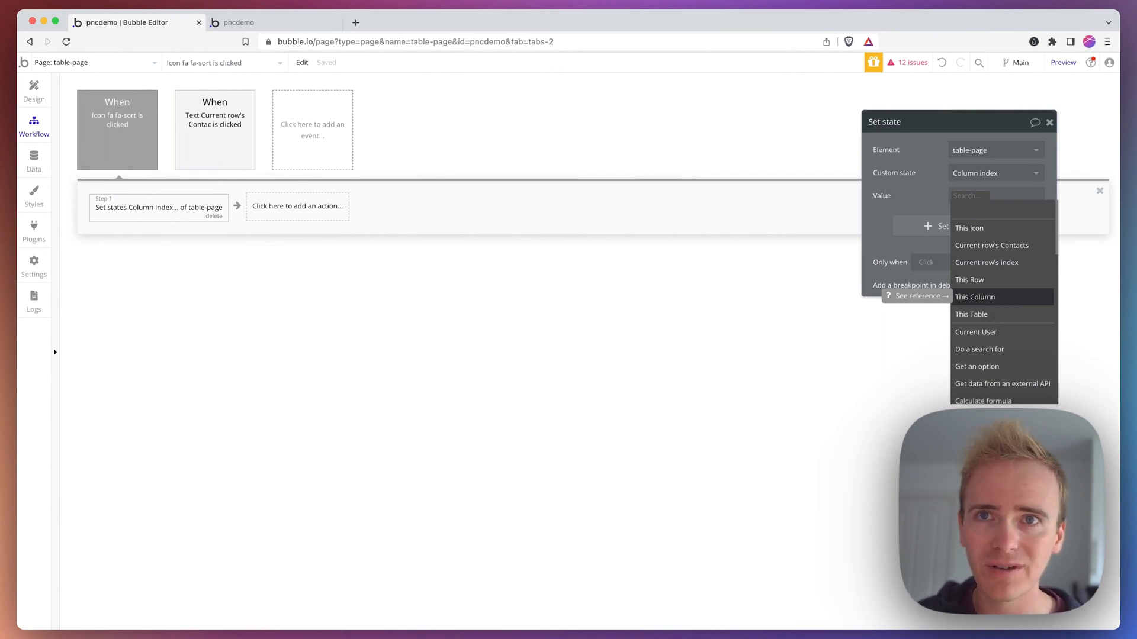
left_click(975, 296)
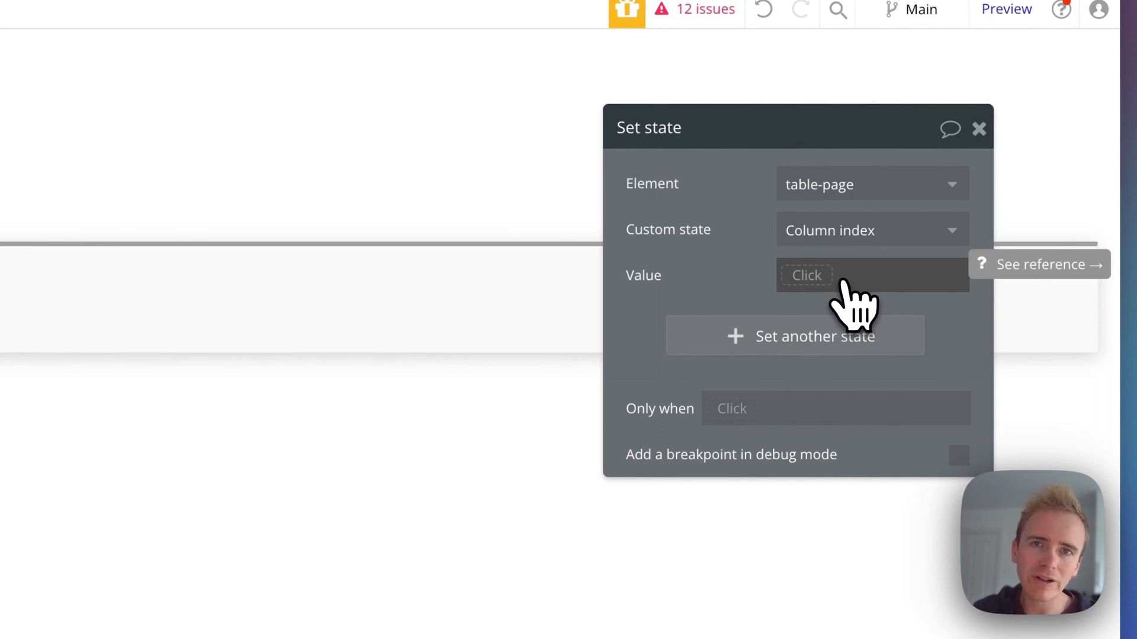
left_click(808, 275)
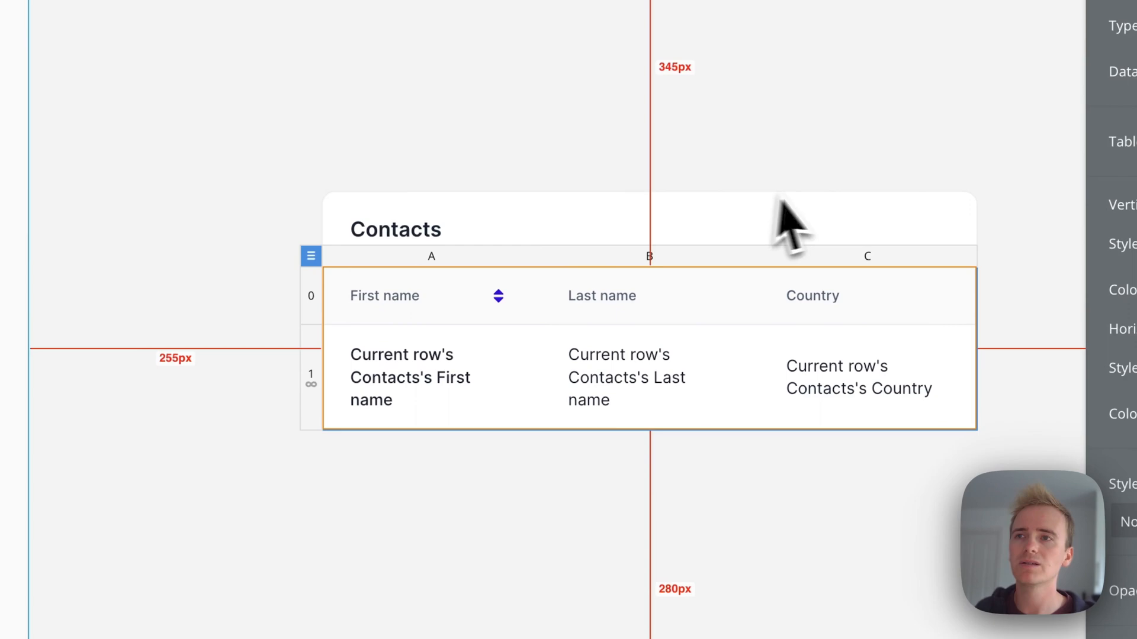
Step: Add a condition on Table Contacts: when table-page's Column index is 1
left_click(857, 286)
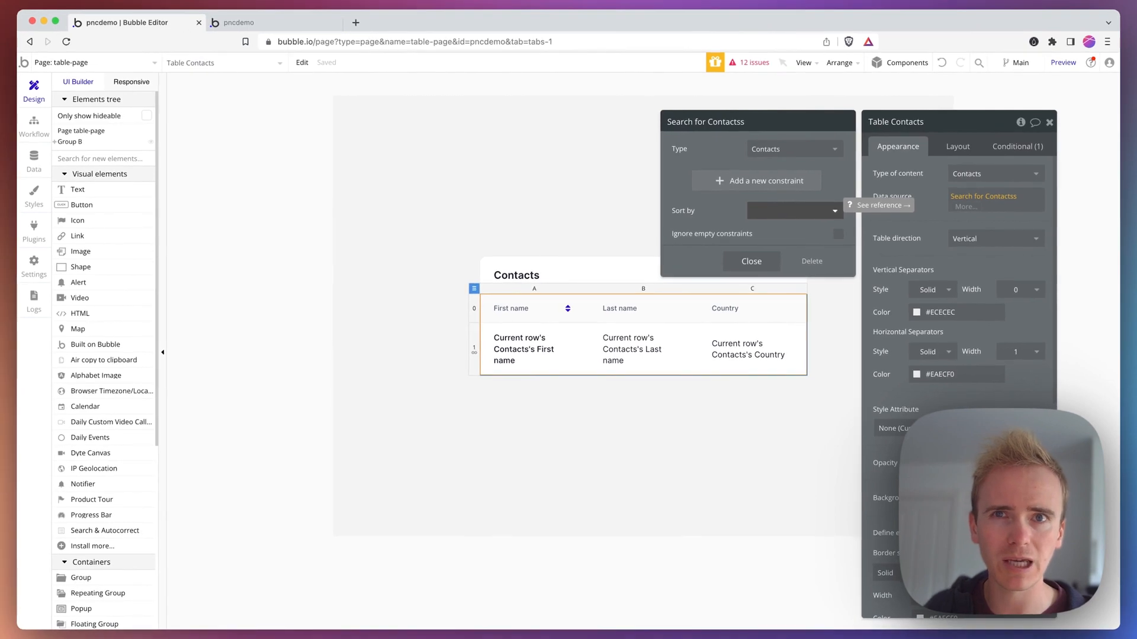
mouse_move(793, 220)
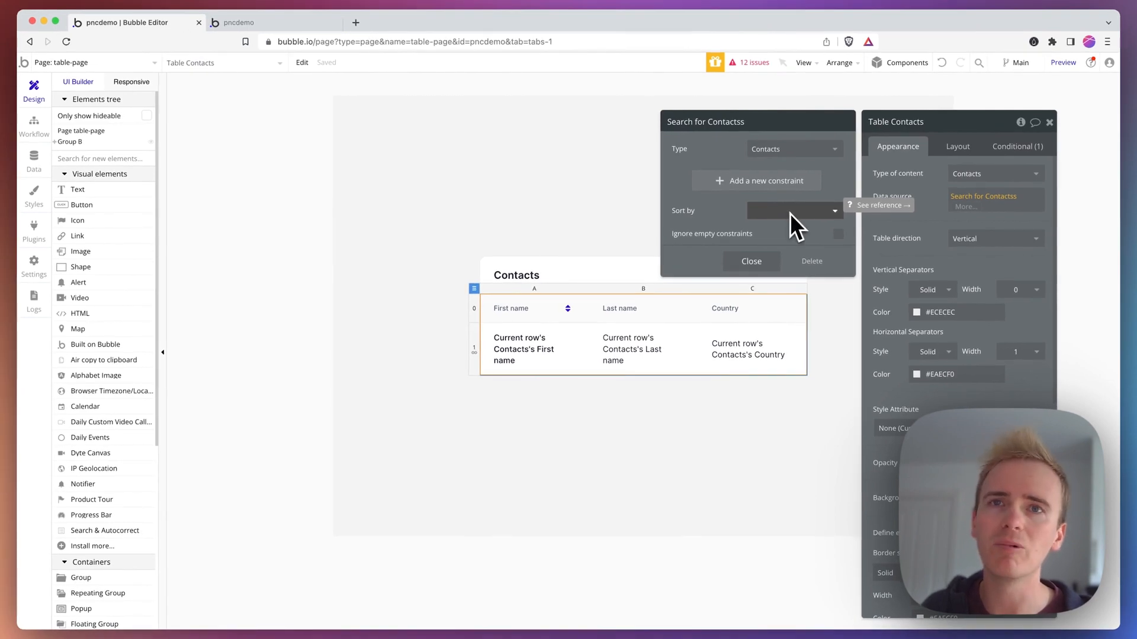
left_click(1016, 146)
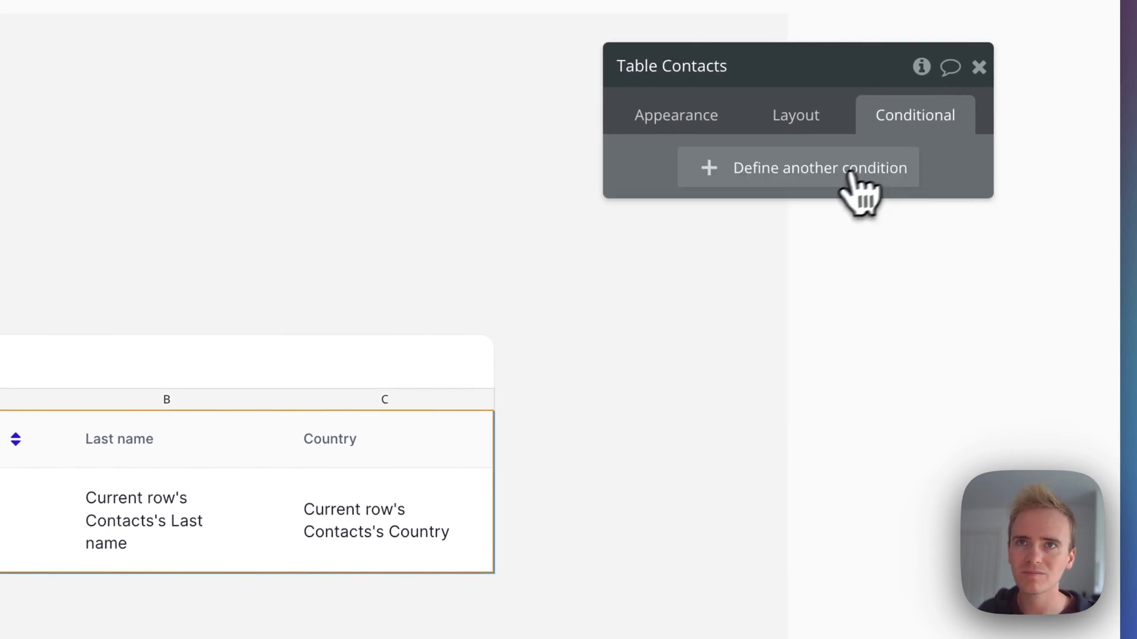
left_click(819, 168)
type("t")
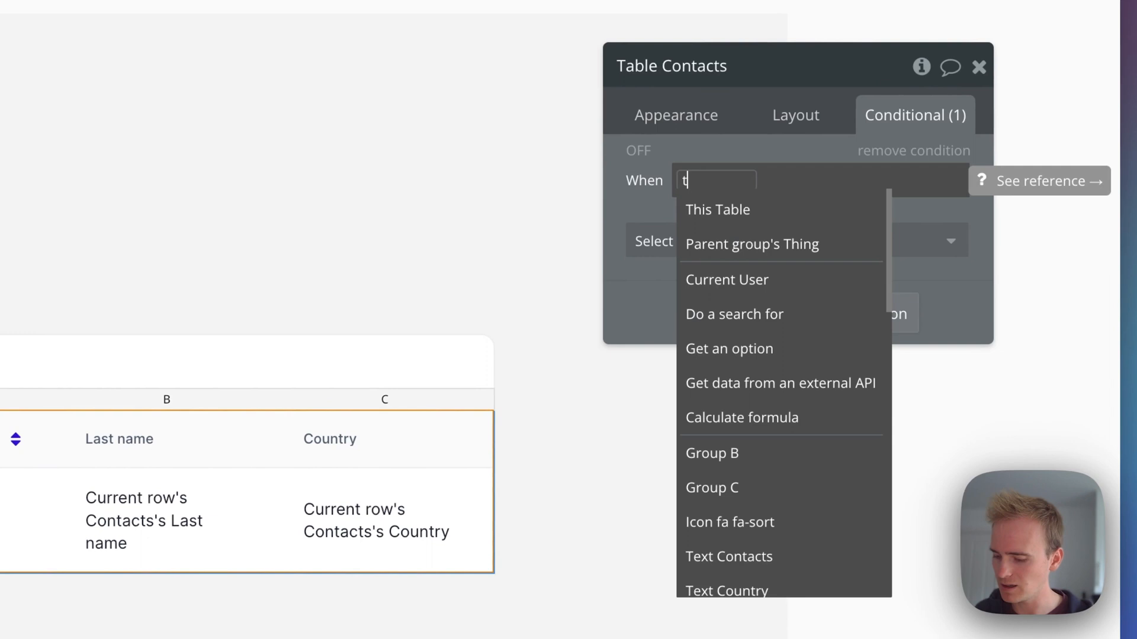
type("ab")
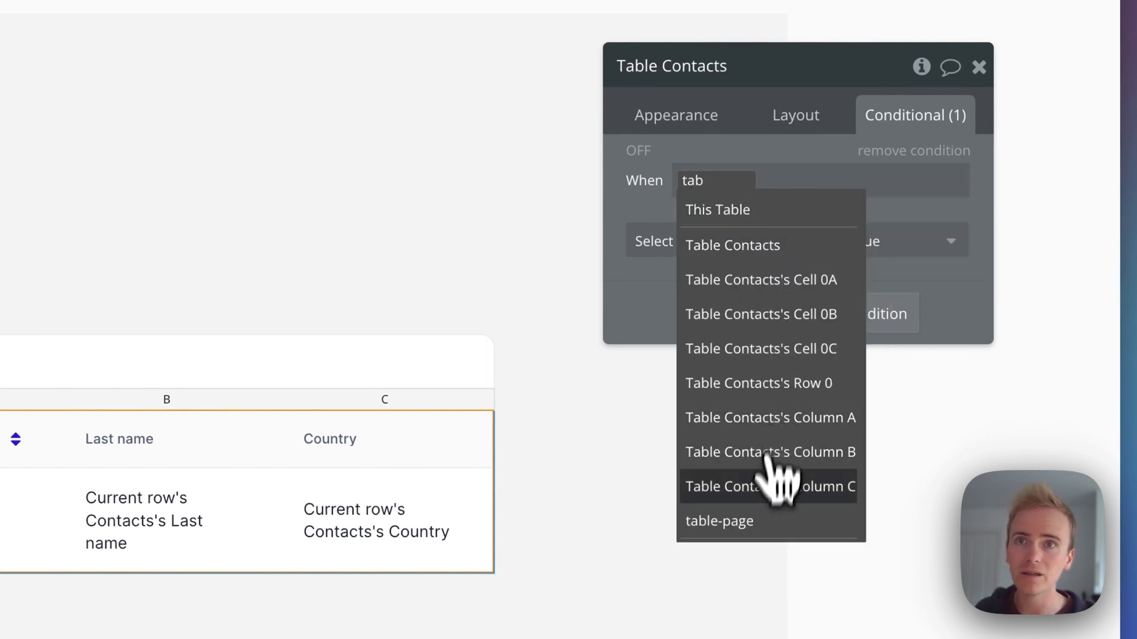
left_click(720, 521)
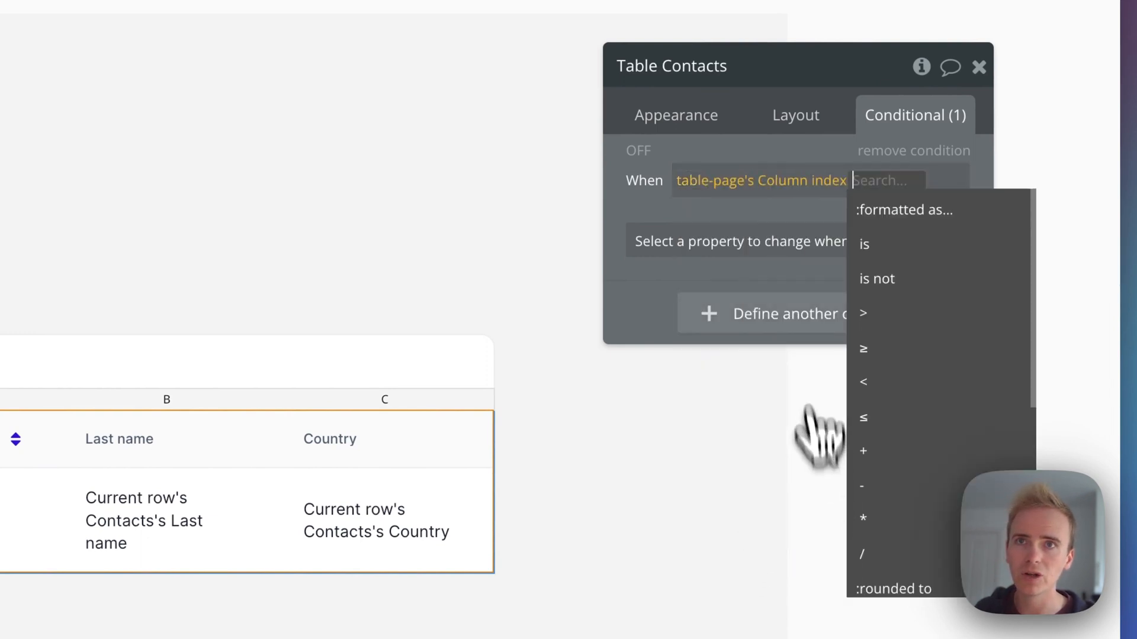
left_click(863, 244)
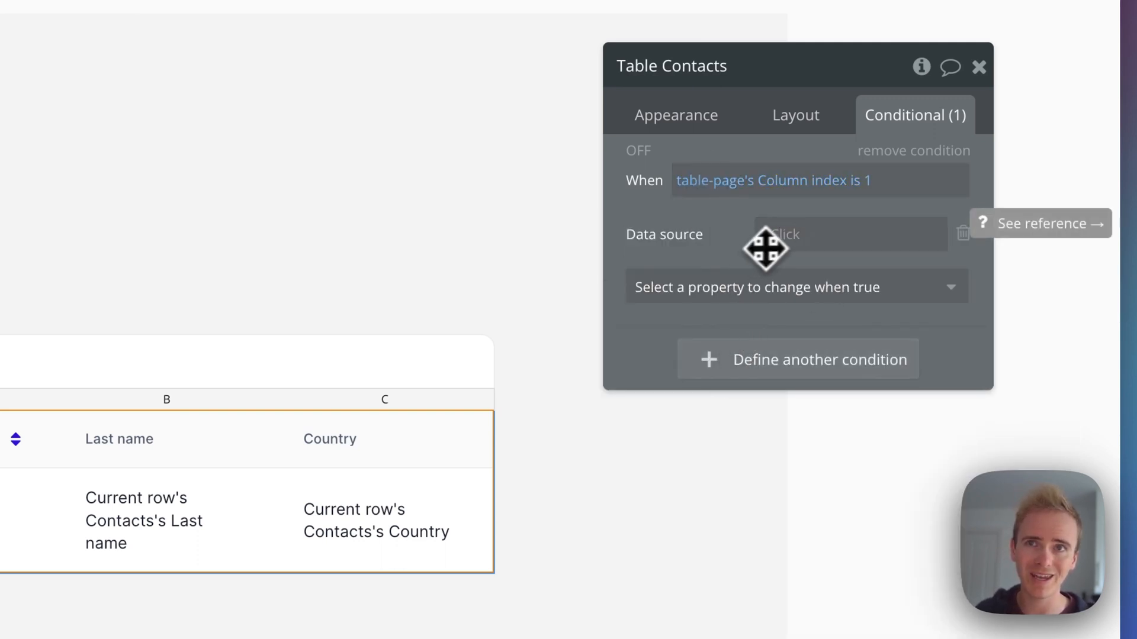
Step: Set that condition's data source to a Contacts search sorted by First name, Descending no
left_click(675, 115)
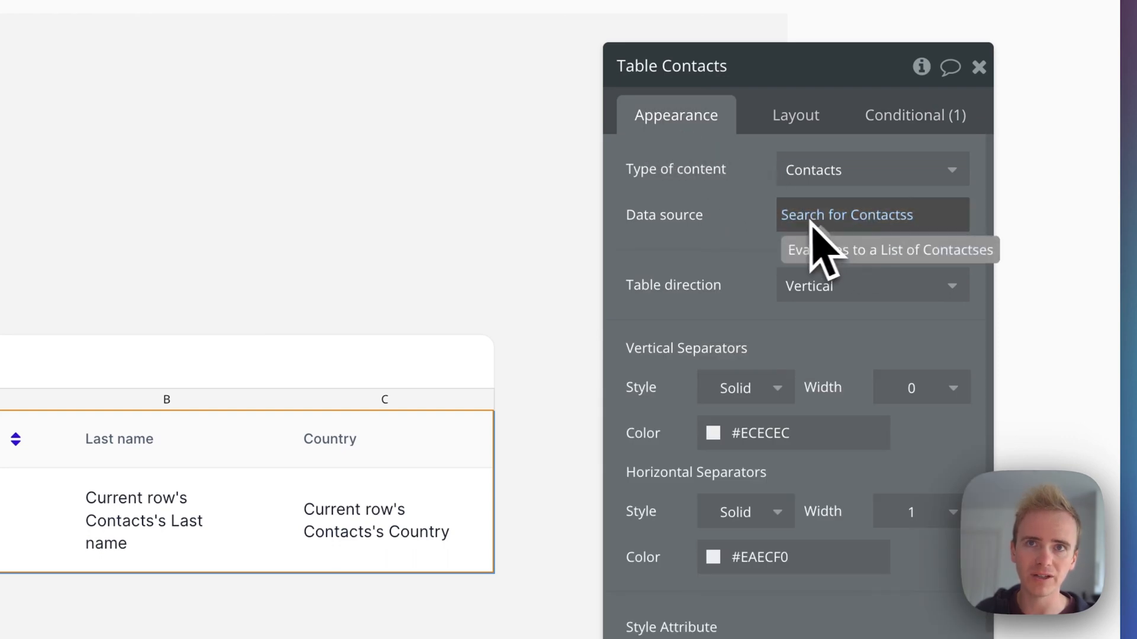
left_click(914, 115)
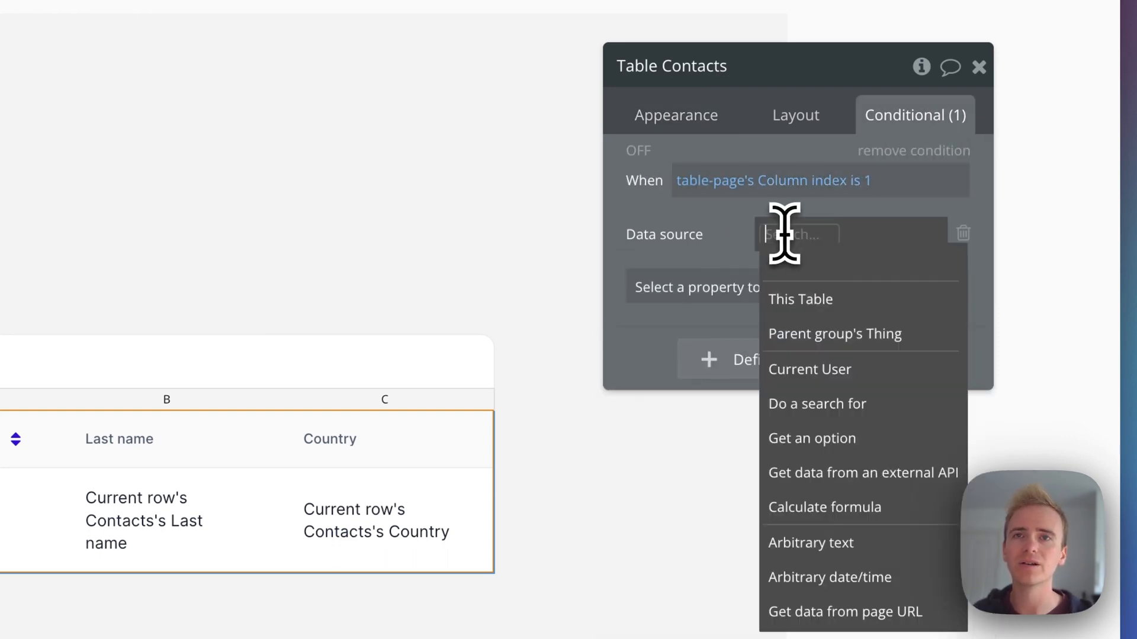
left_click(817, 403)
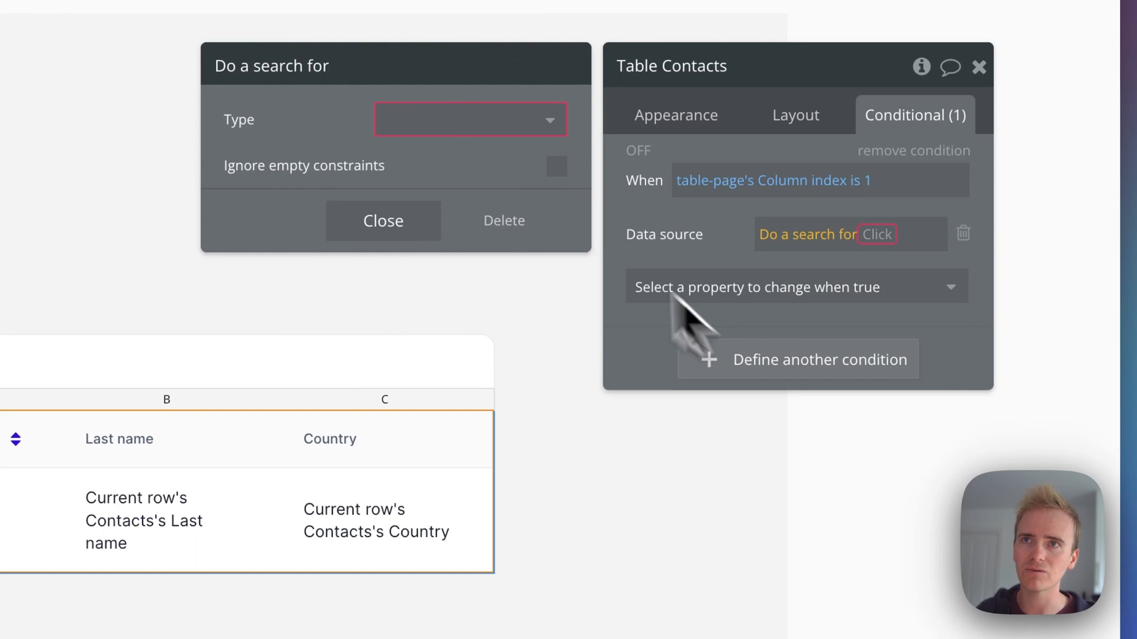
left_click(470, 118)
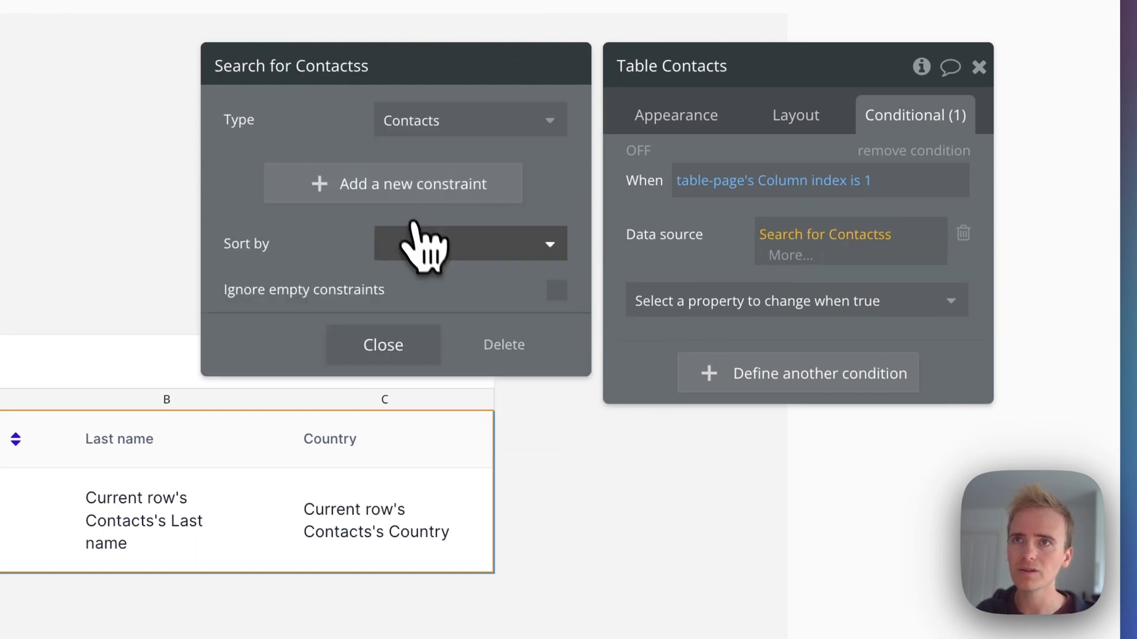
left_click(470, 243)
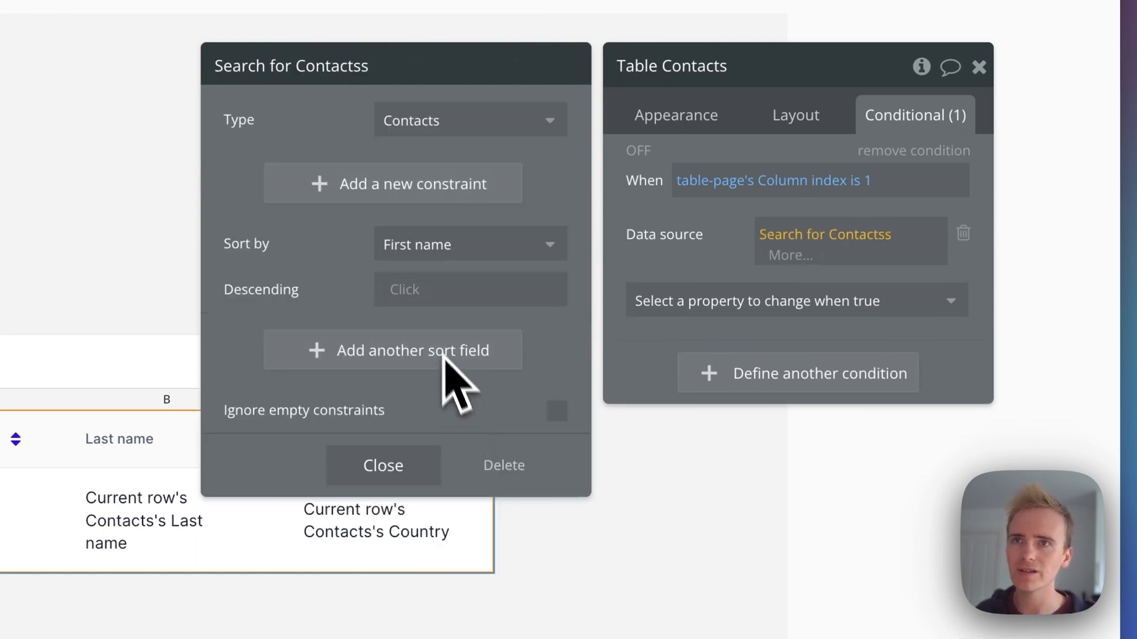
left_click(469, 289)
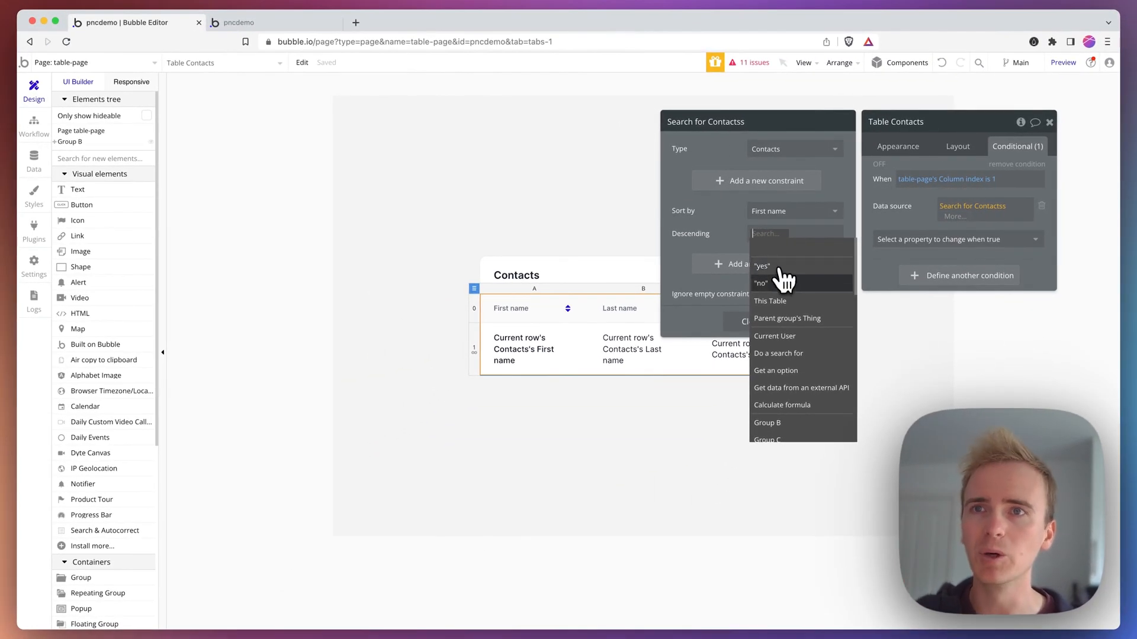
left_click(760, 282)
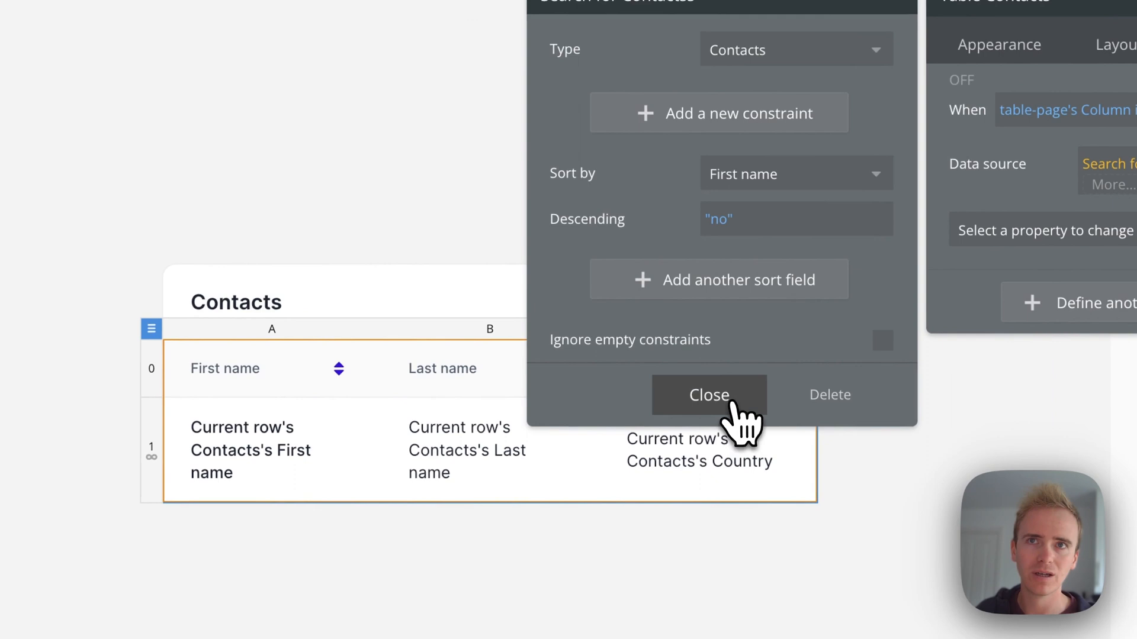
left_click(710, 396)
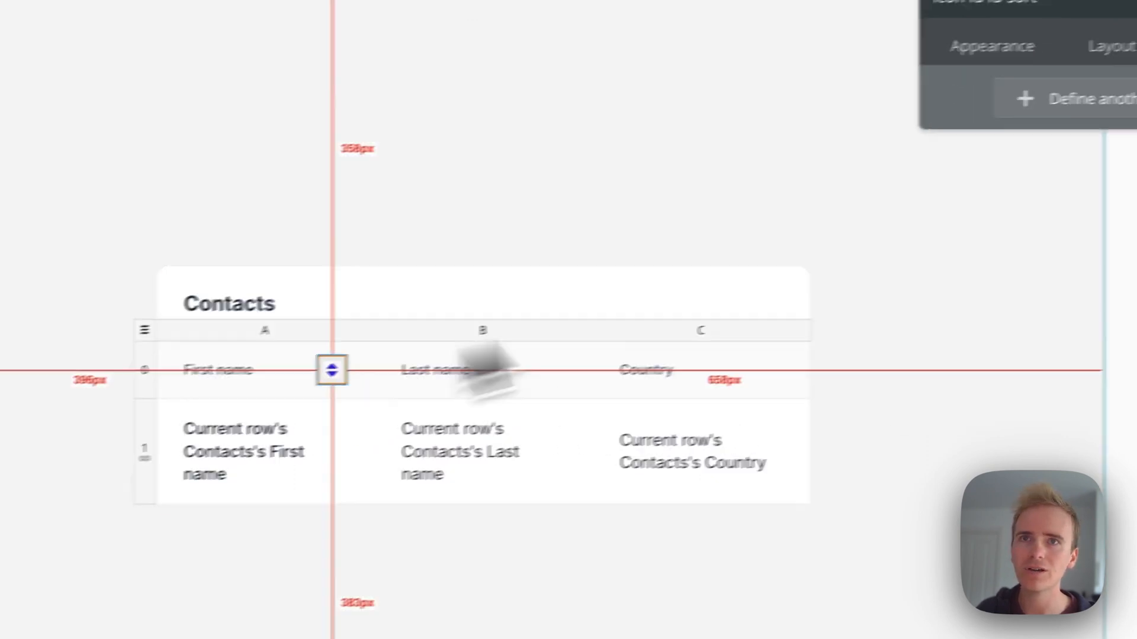
Step: Give the fa-sort icon a Column index is 1 condition with an Icon property, then launch Preview
left_click(713, 175)
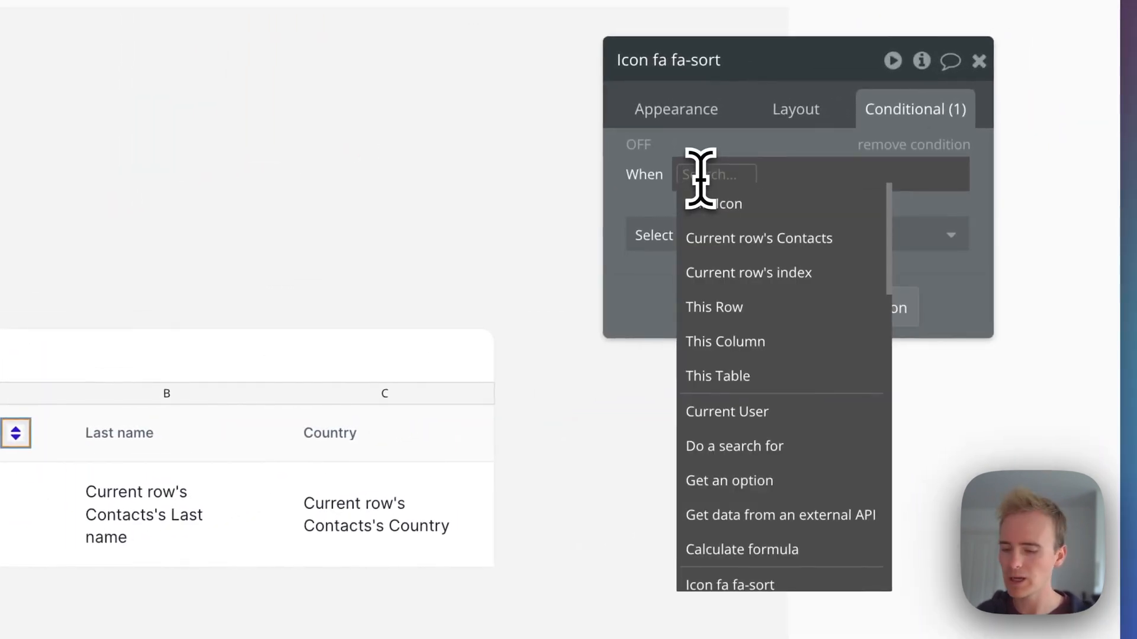
type("table")
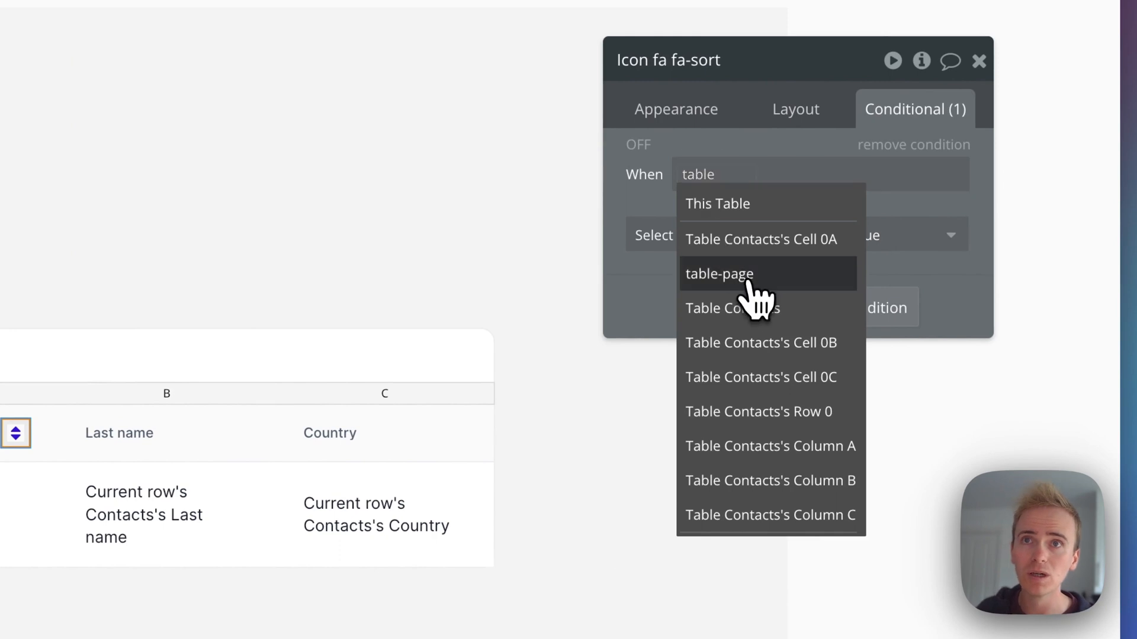
left_click(720, 274)
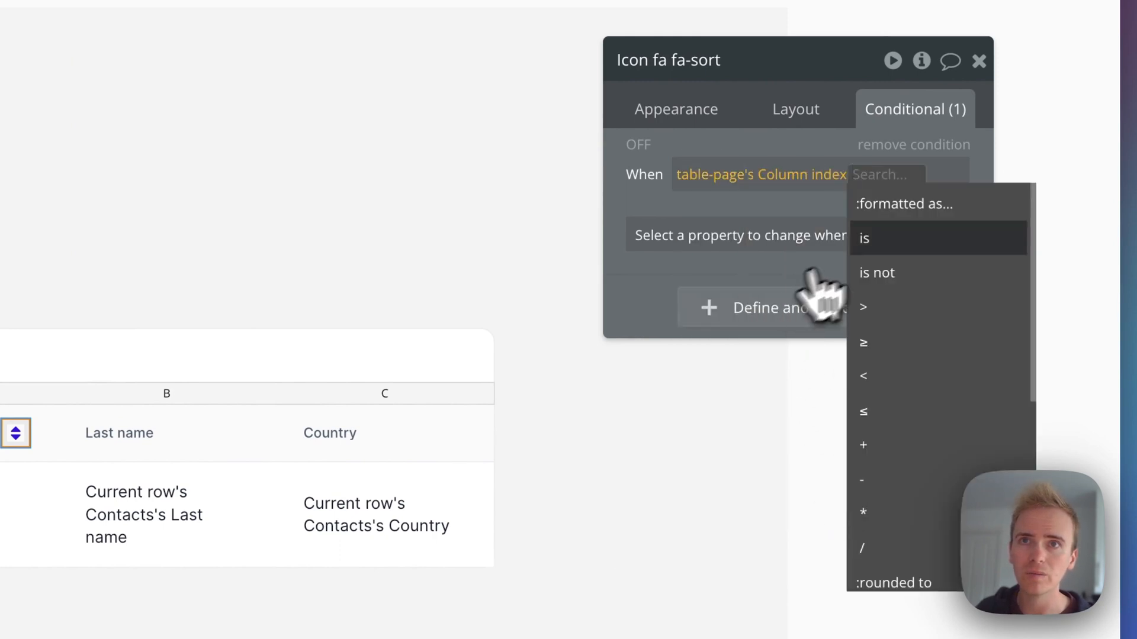
left_click(865, 238)
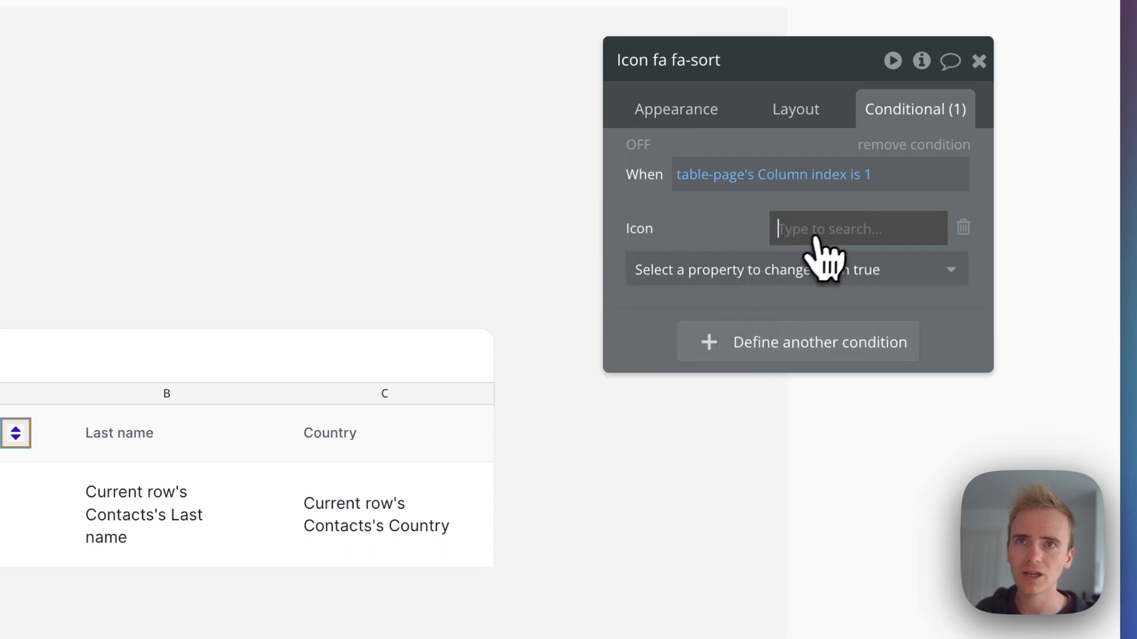
type("sort")
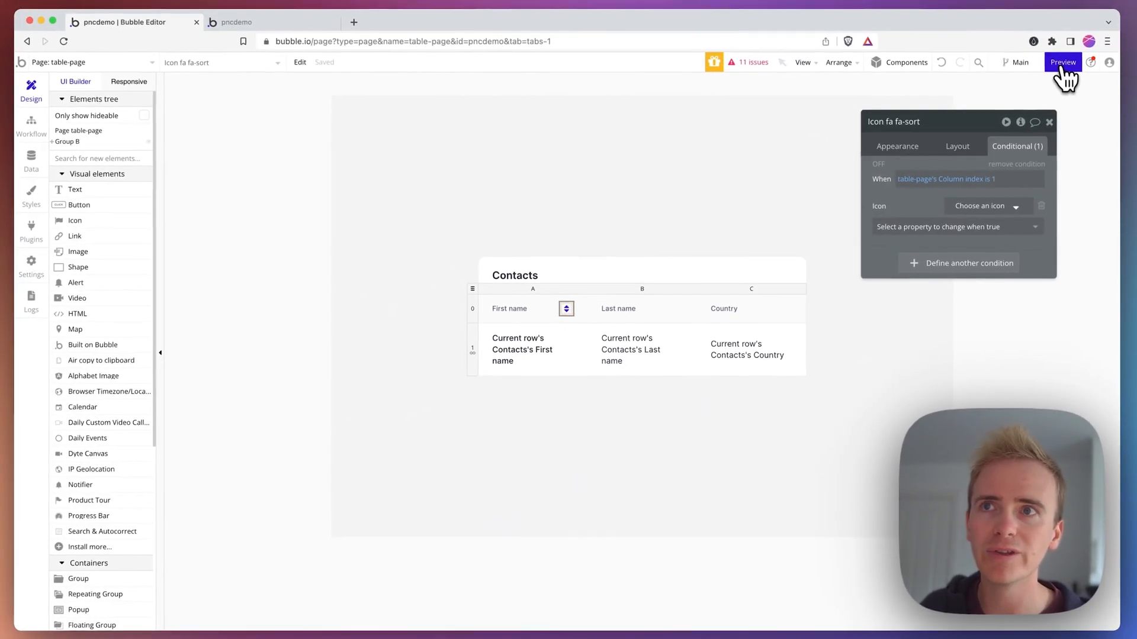
left_click(1063, 61)
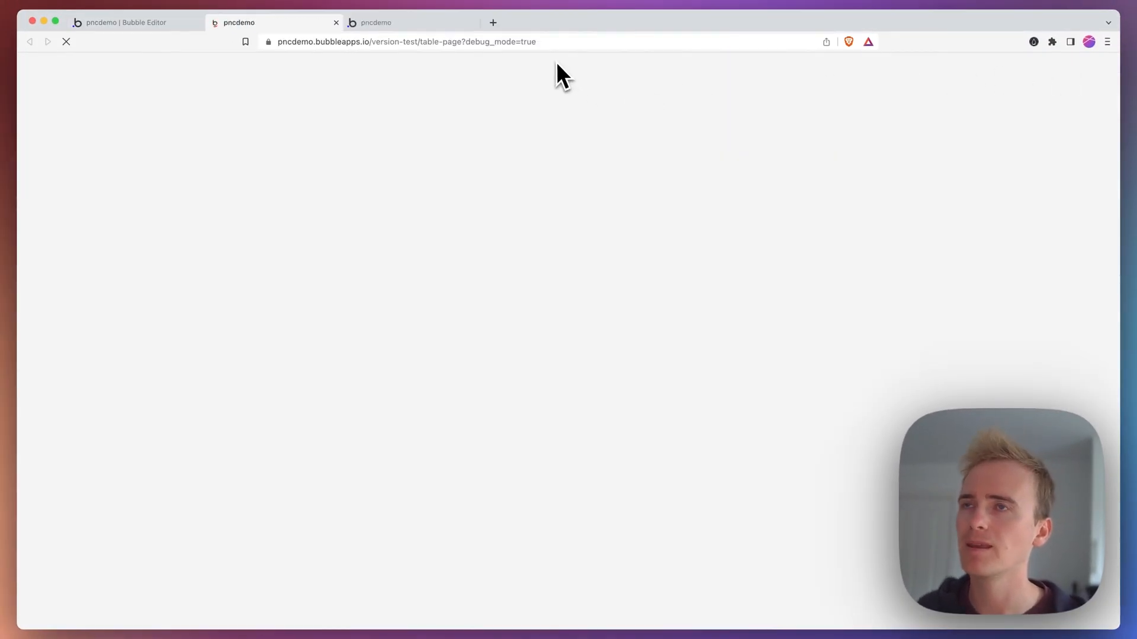